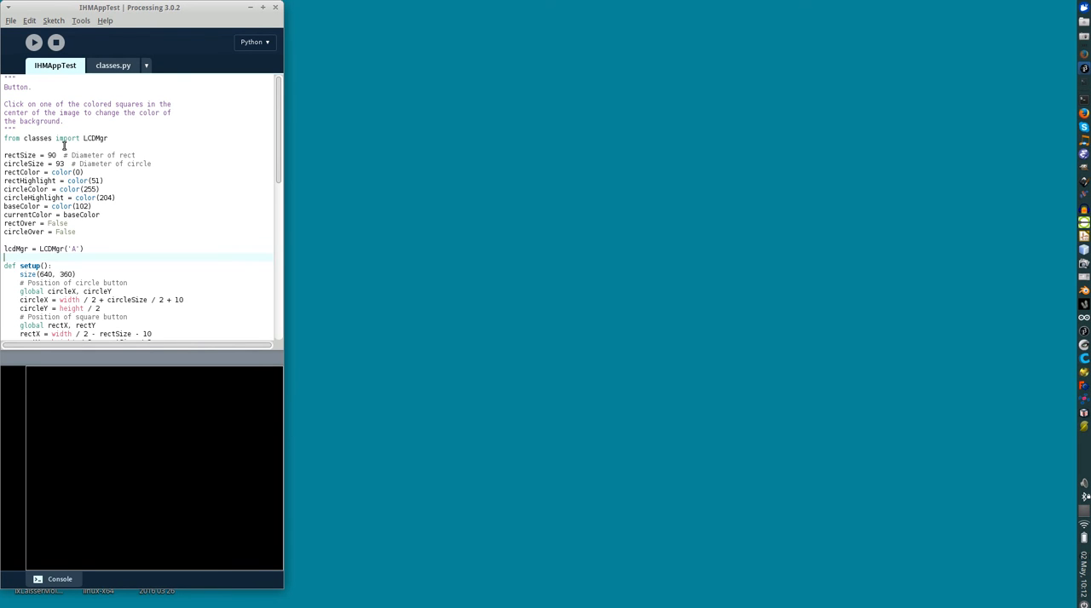
# - Highlight the LCDMgr import line and the line creating the lcdMgr object
pyautogui.tripleClick(54, 138)
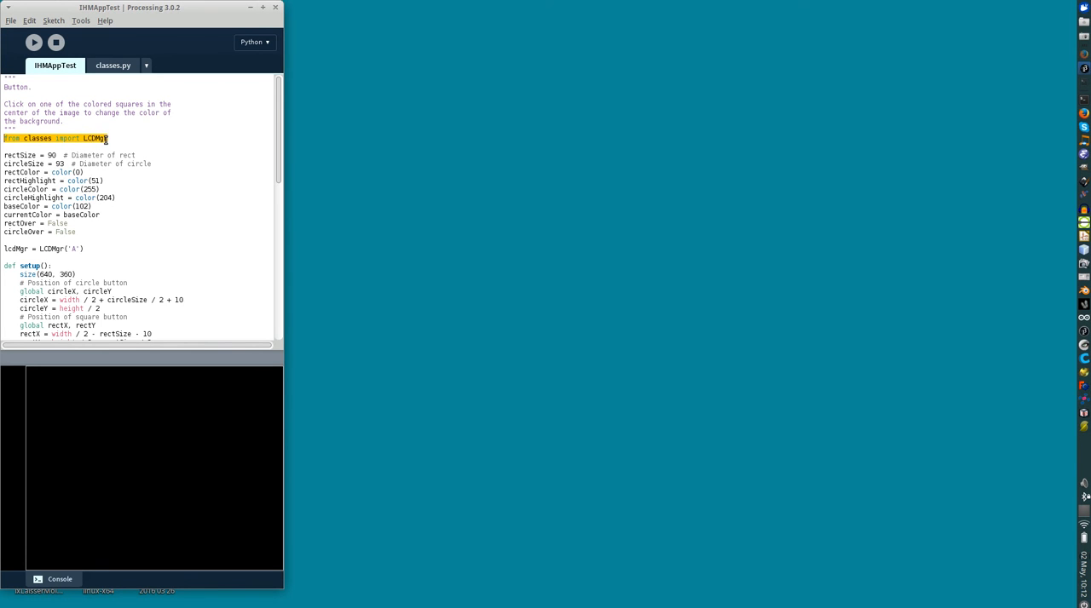
pyautogui.click(85, 249)
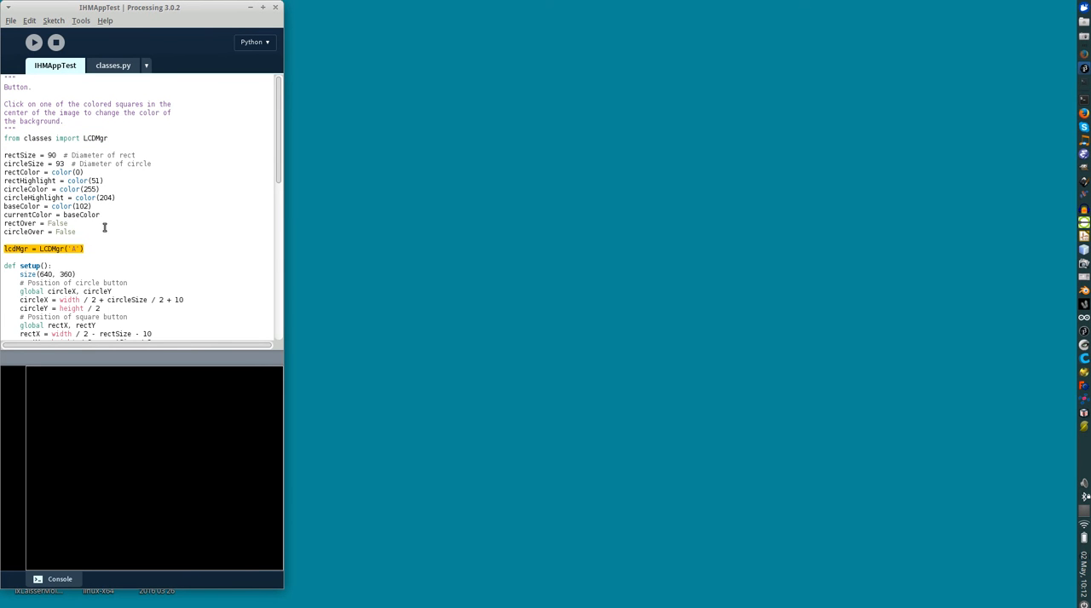
# - Scroll through the IHMAppTest sketch and switch to the classes.py tab
pyautogui.scroll(-3)
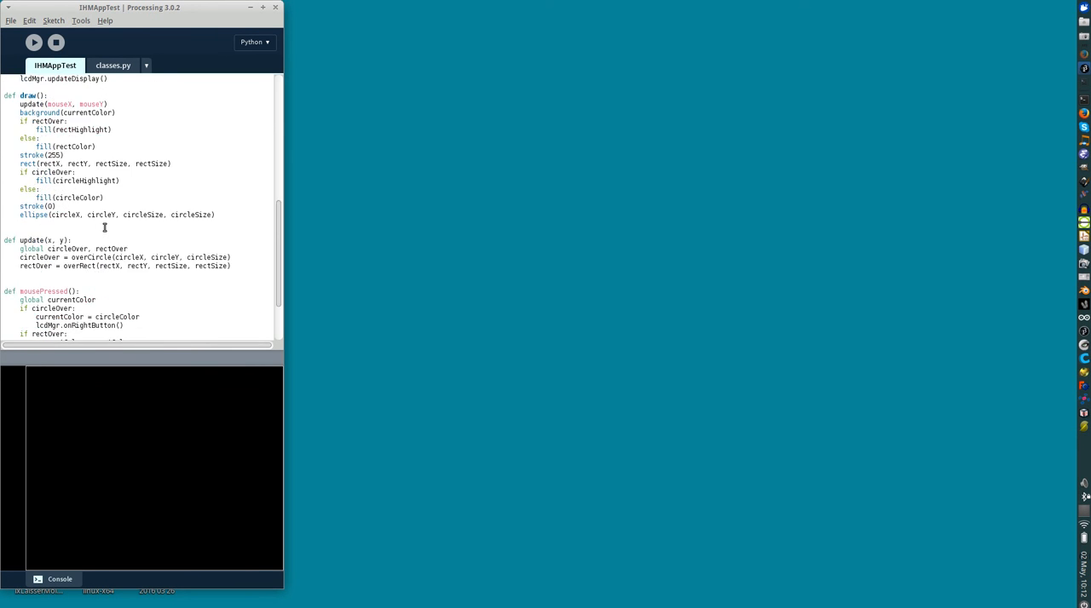
pyautogui.scroll(-3)
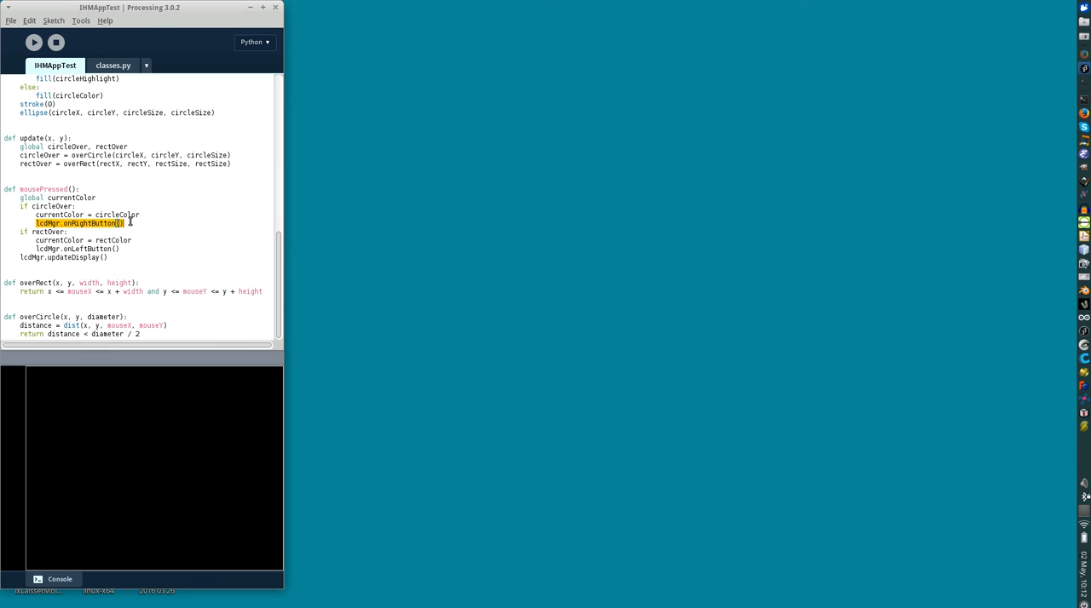
pyautogui.moveTo(38, 249)
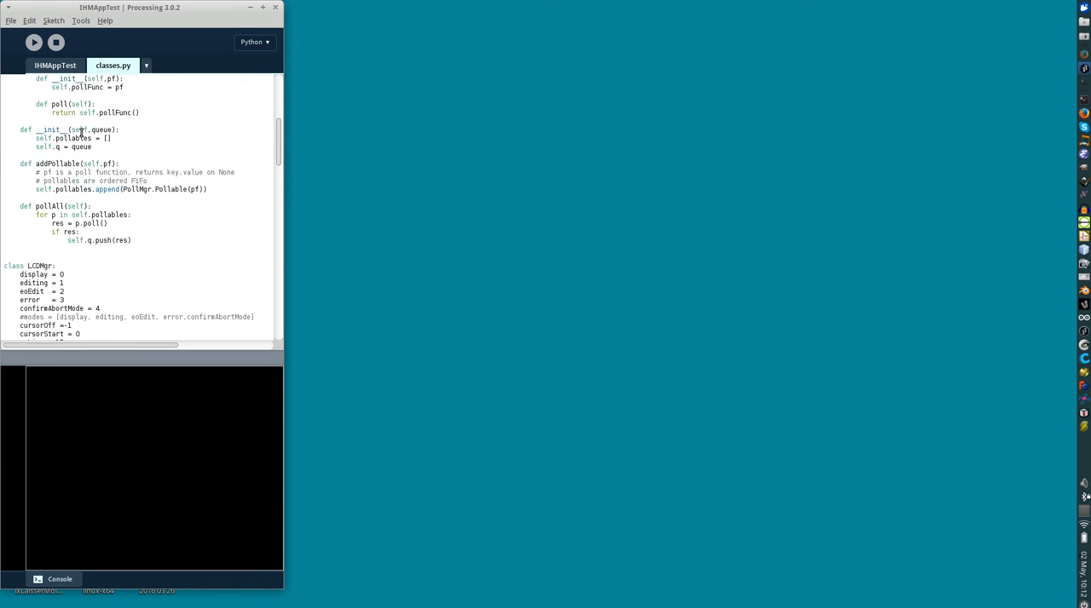
pyautogui.scroll(-3)
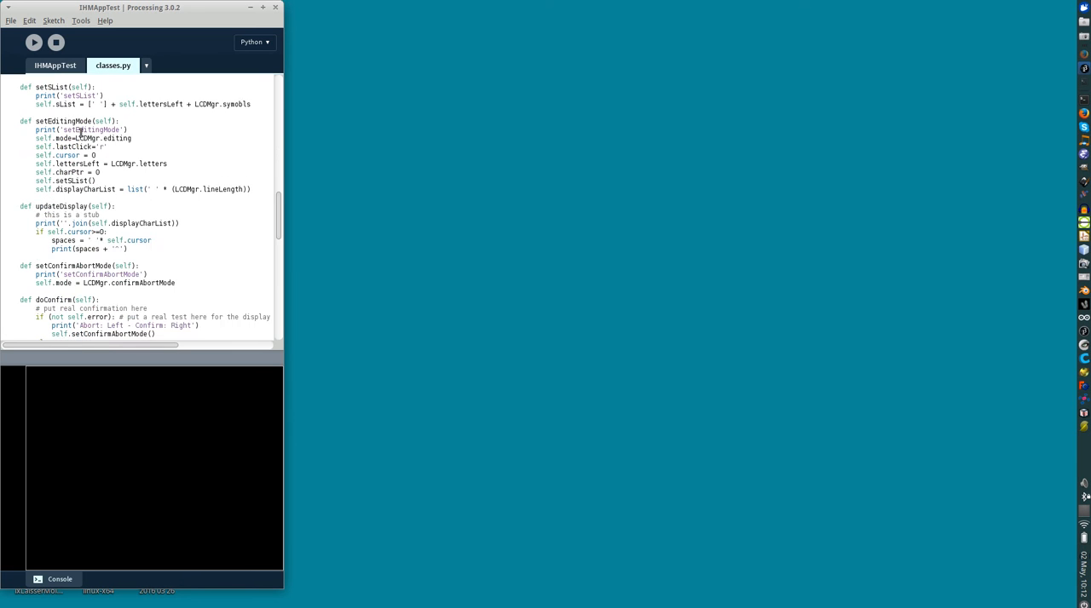
pyautogui.click(55, 65)
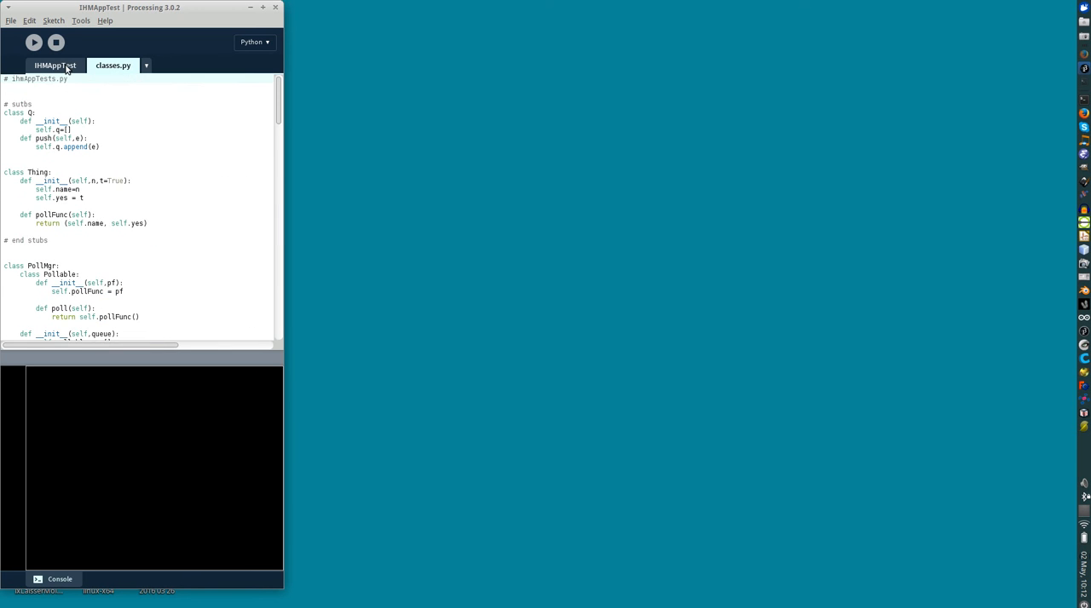
# - Return to the IHMAppTest tab showing its setup and draw functions
pyautogui.click(55, 65)
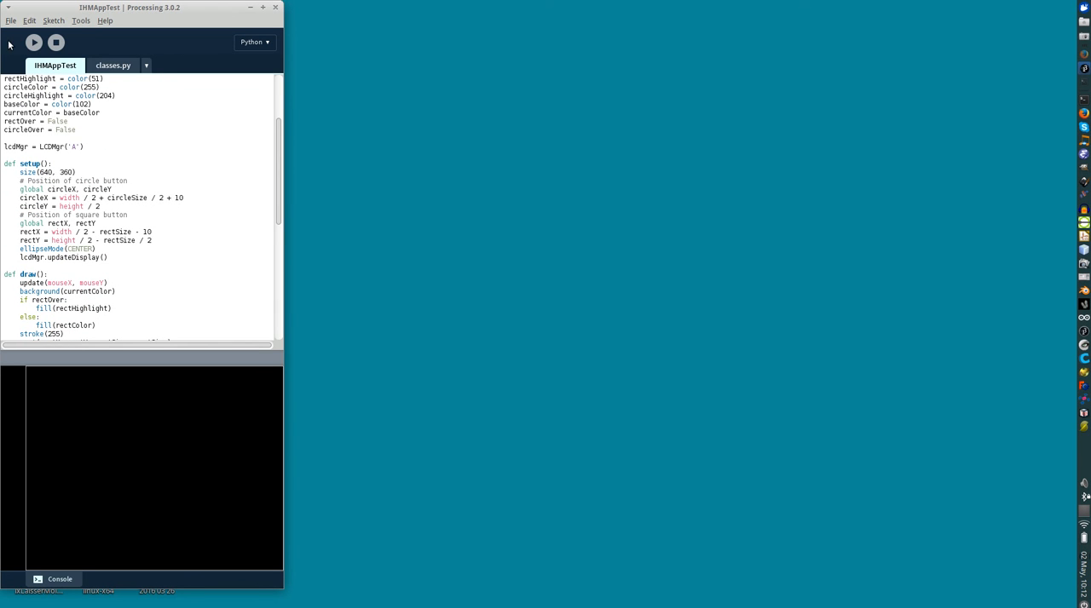
pyautogui.moveTo(34, 42)
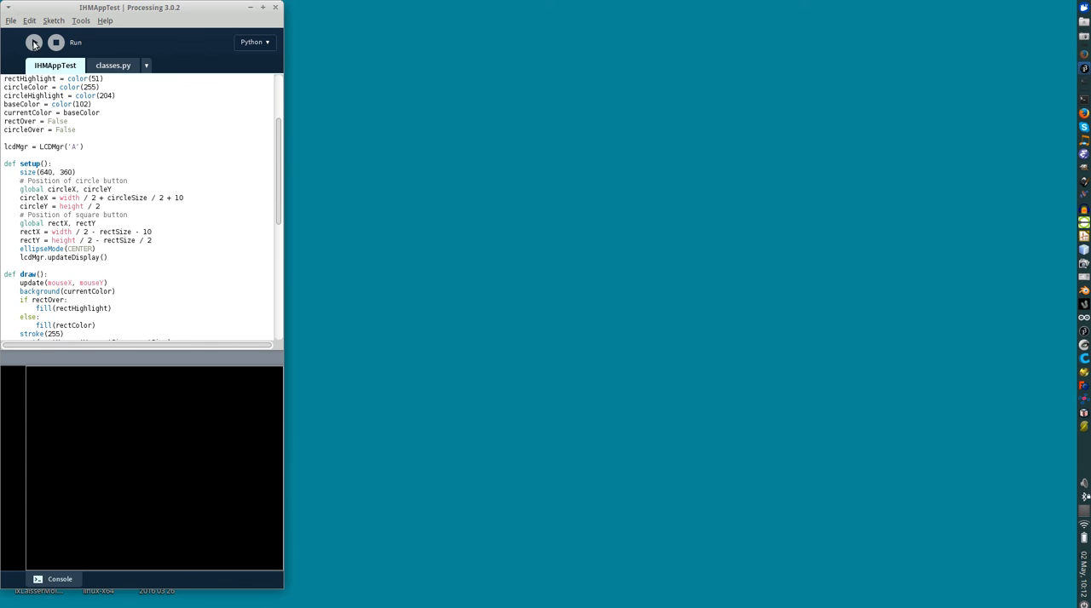
# - Run the sketch and click a shape in the window, logging setDisplayMode to the console
pyautogui.click(34, 43)
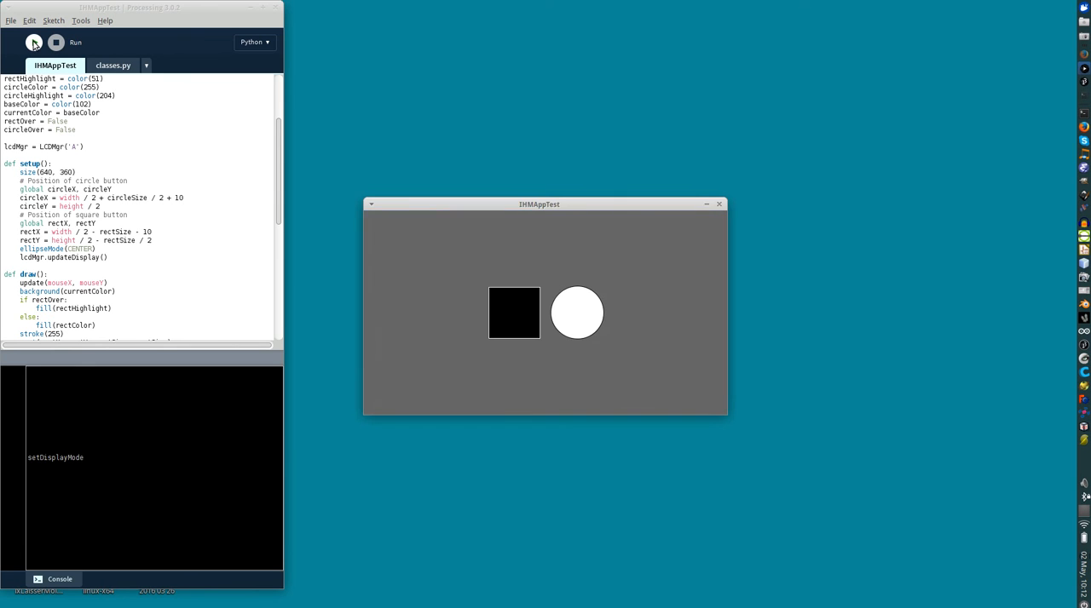
pyautogui.click(515, 308)
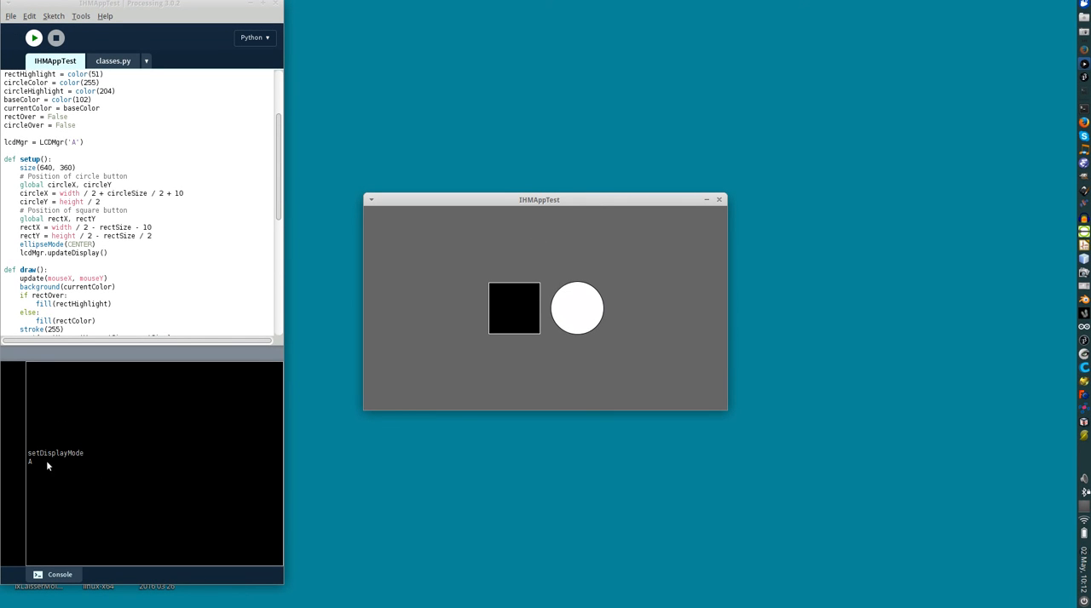
pyautogui.moveTo(106, 458)
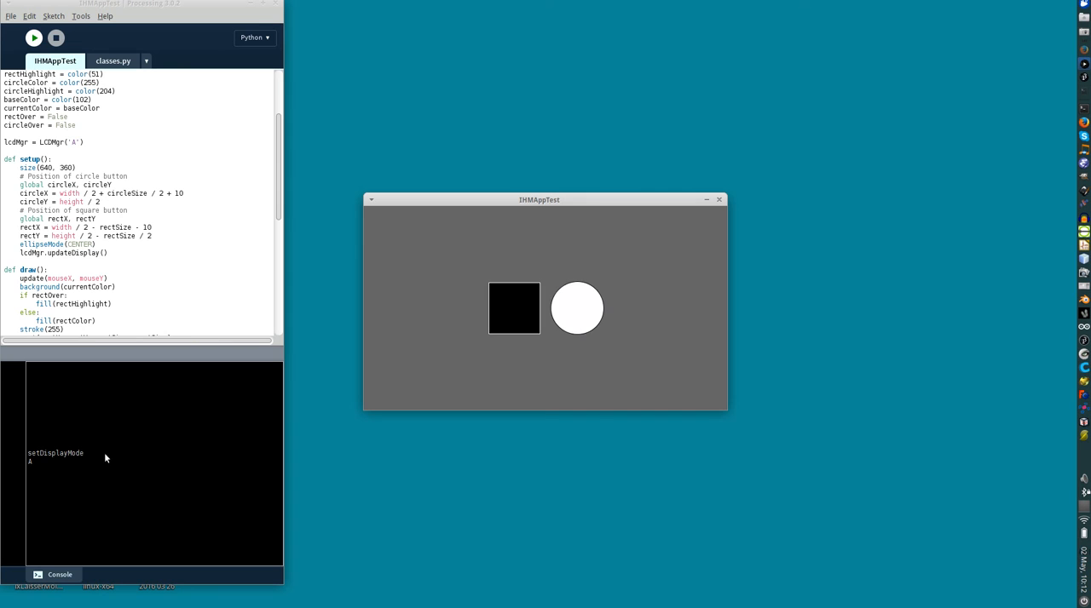
pyautogui.moveTo(536, 320)
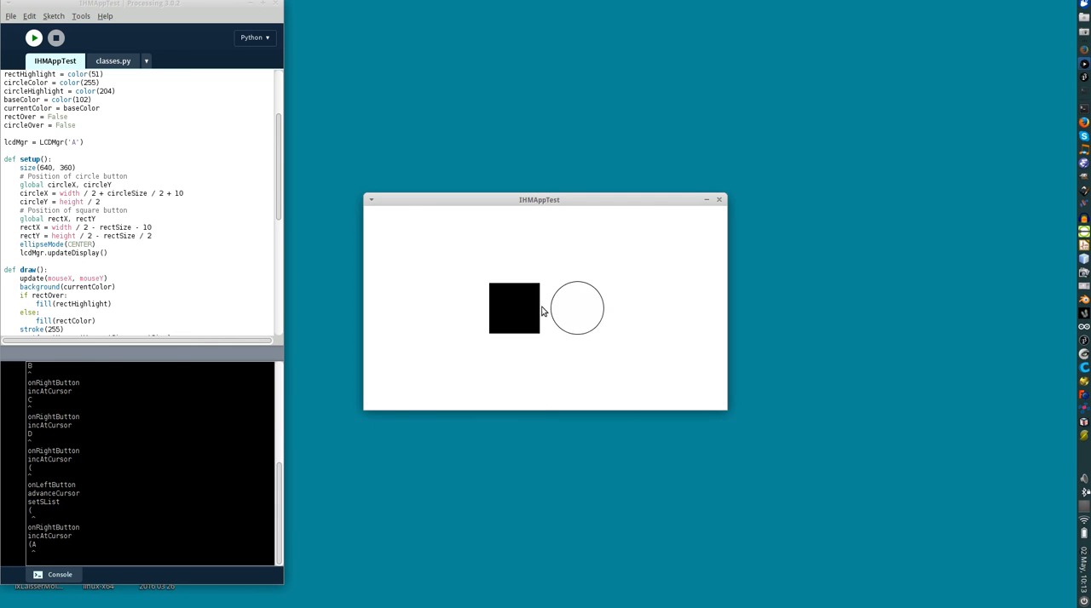
pyautogui.click(576, 309)
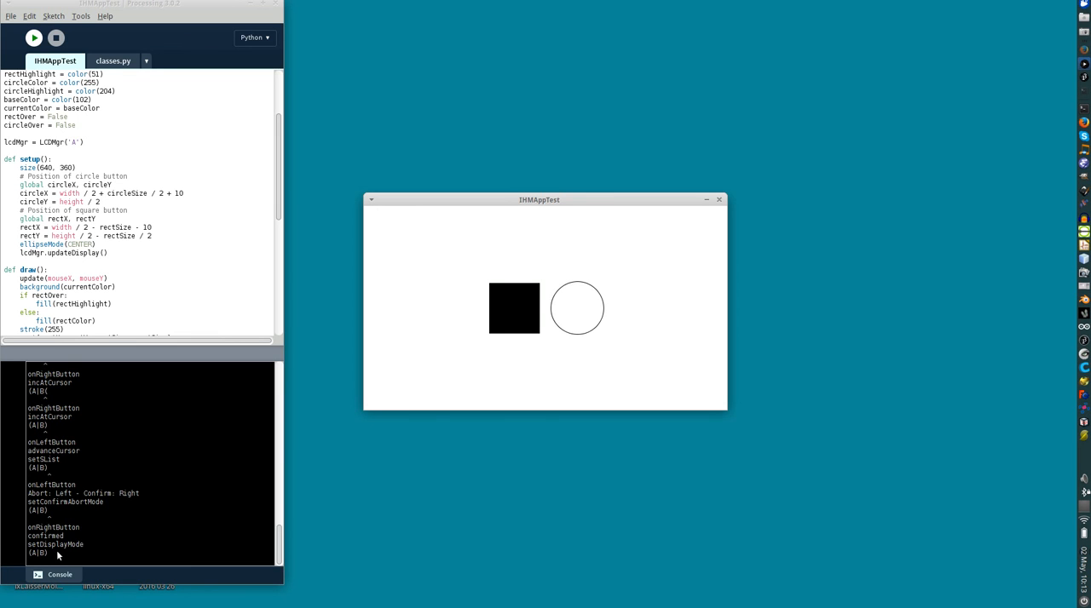
pyautogui.moveTo(109, 402)
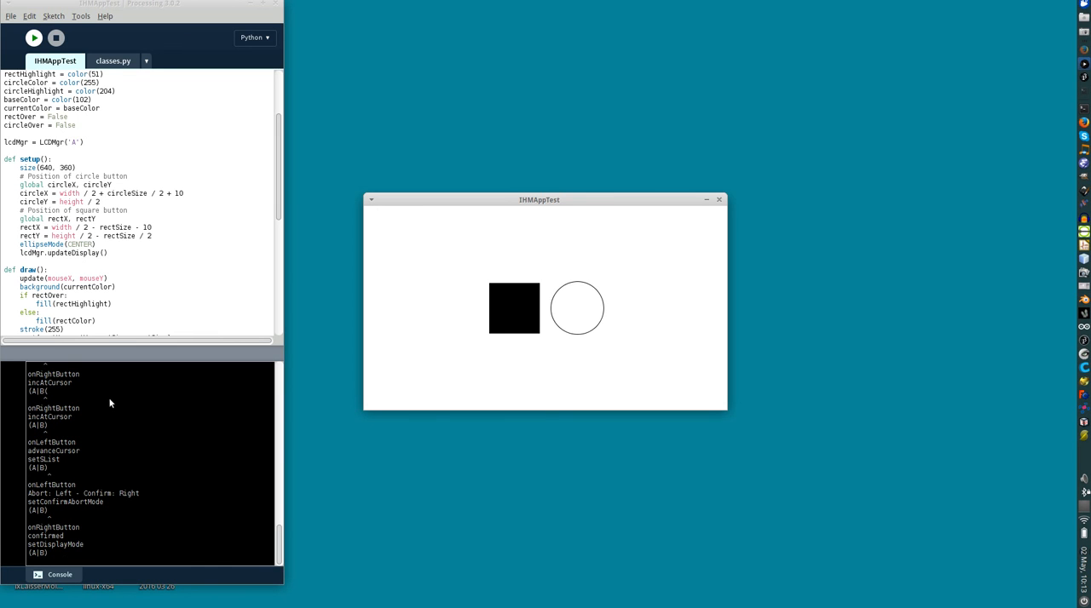
pyautogui.moveTo(156, 426)
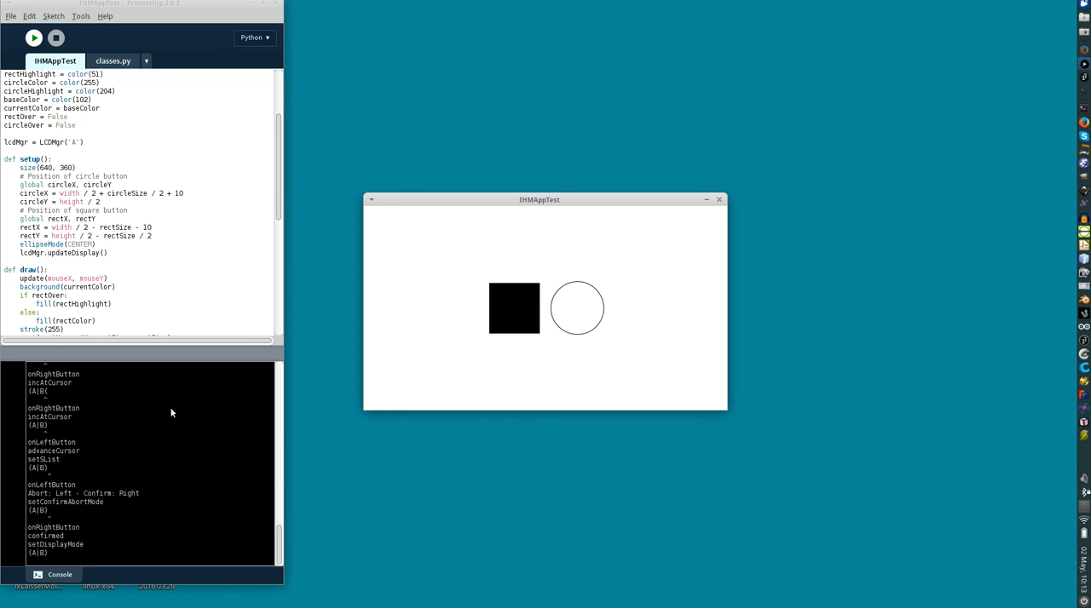
pyautogui.moveTo(219, 399)
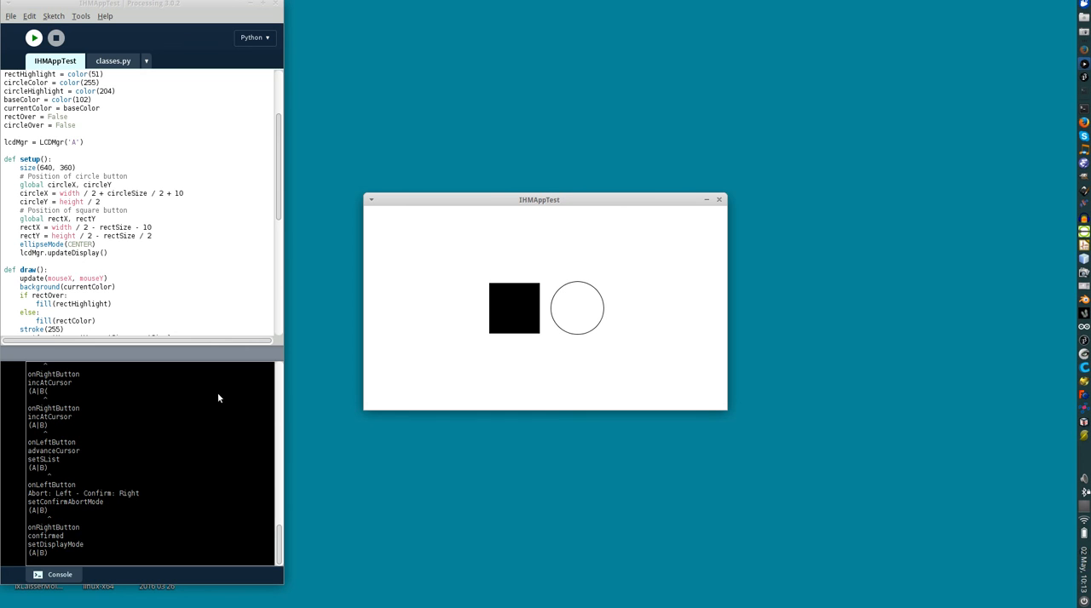
pyautogui.moveTo(695, 508)
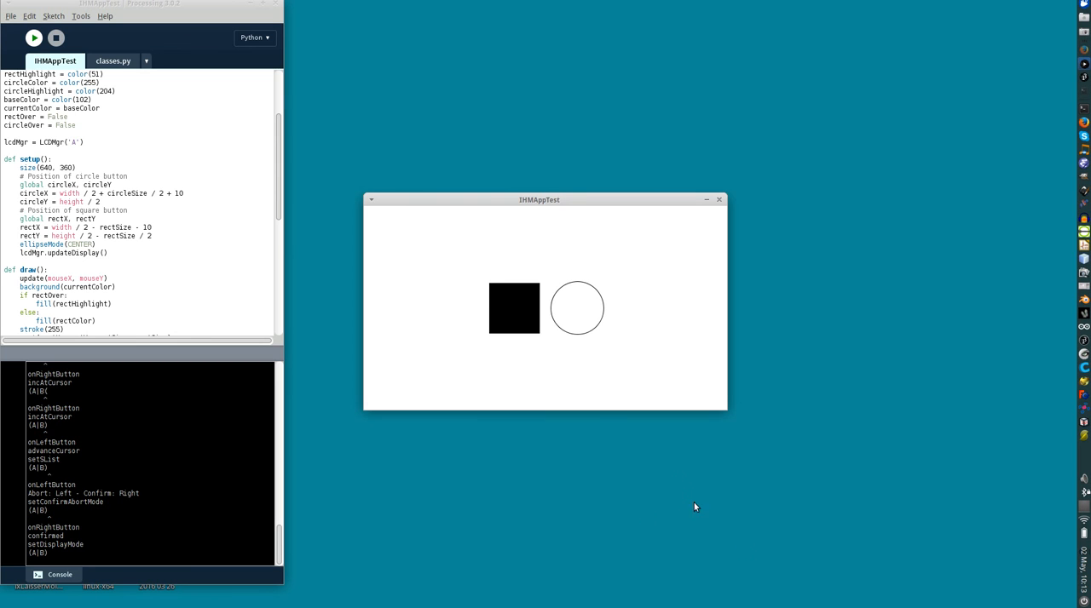